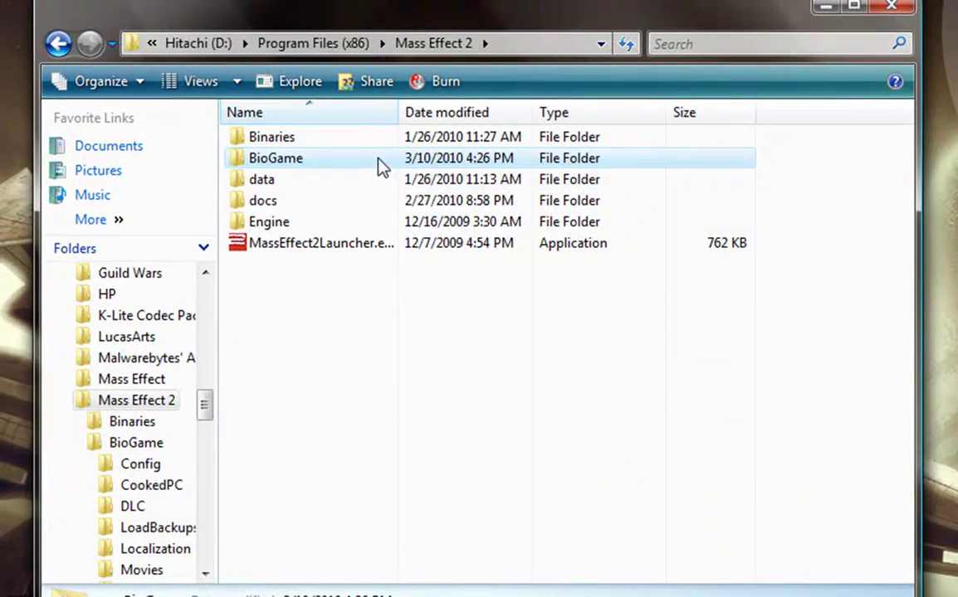
Go into BioGame, then Movies, and scroll down to the BWLogo.bik video.
{"action": "double_click", "coordinate": [275, 158]}
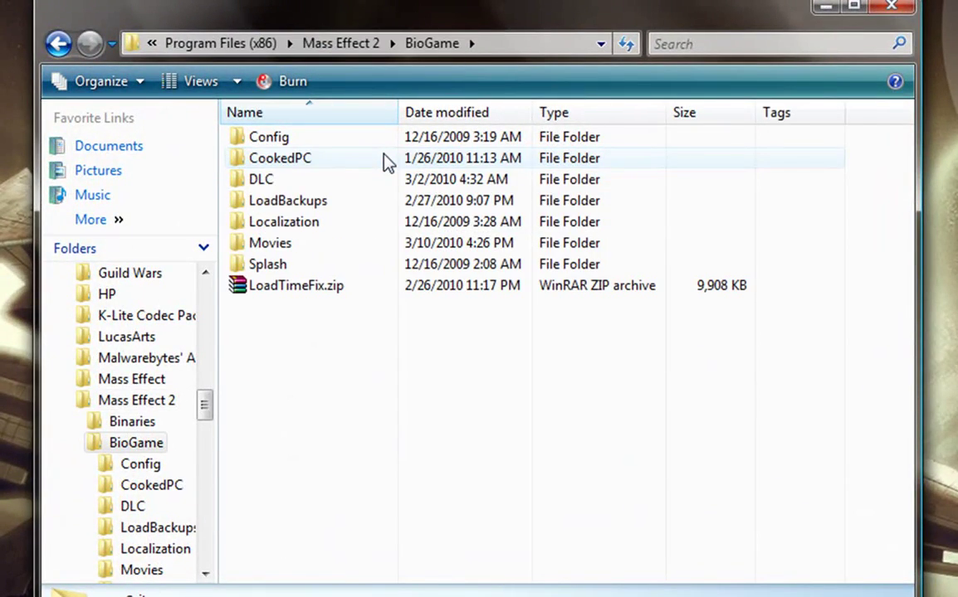
{"action": "mouse_move", "coordinate": [379, 242]}
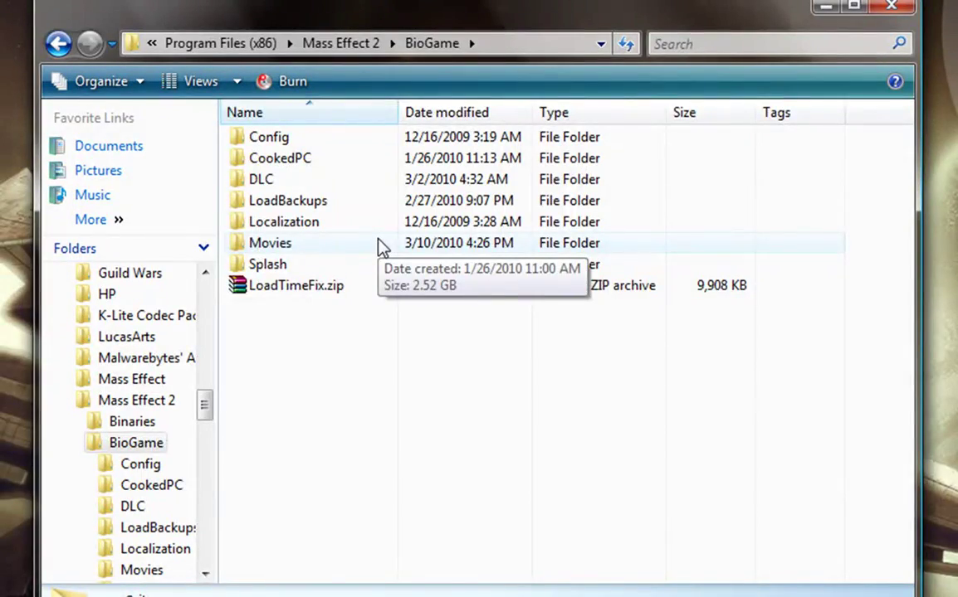
{"action": "double_click", "coordinate": [269, 242]}
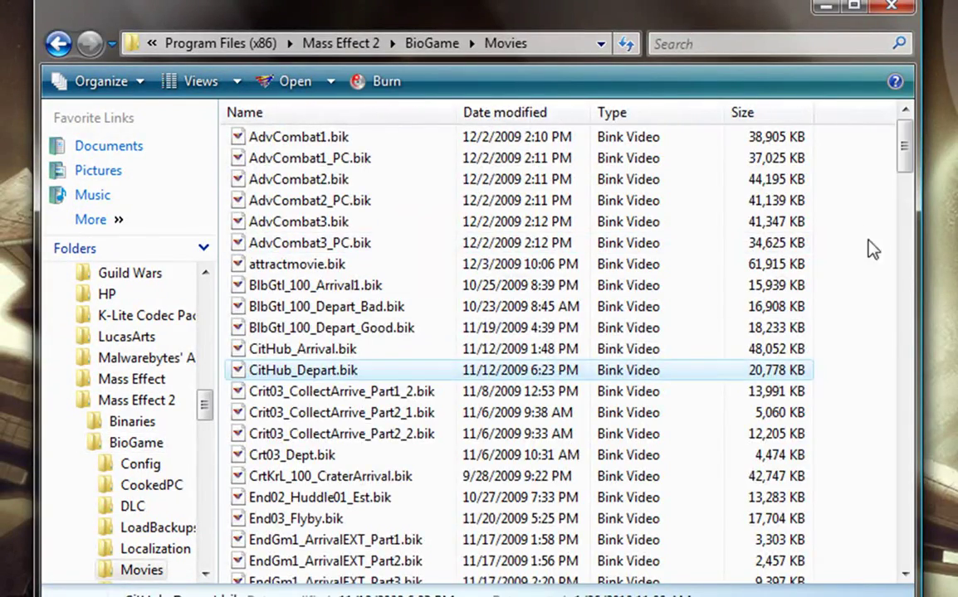
{"action": "scroll", "scroll_direction": "down", "scroll_amount": 3}
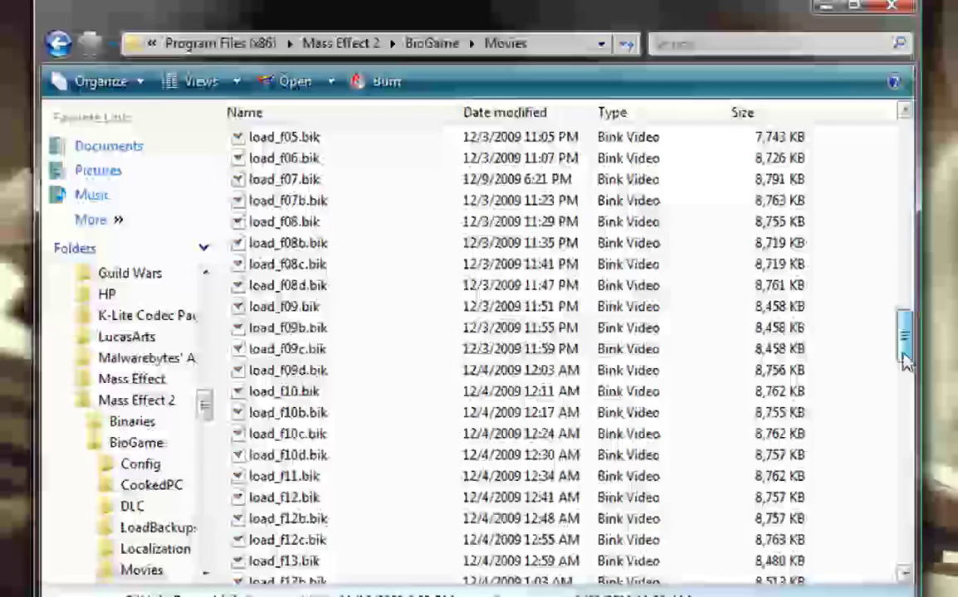
{"action": "scroll", "scroll_direction": "down", "scroll_amount": 3}
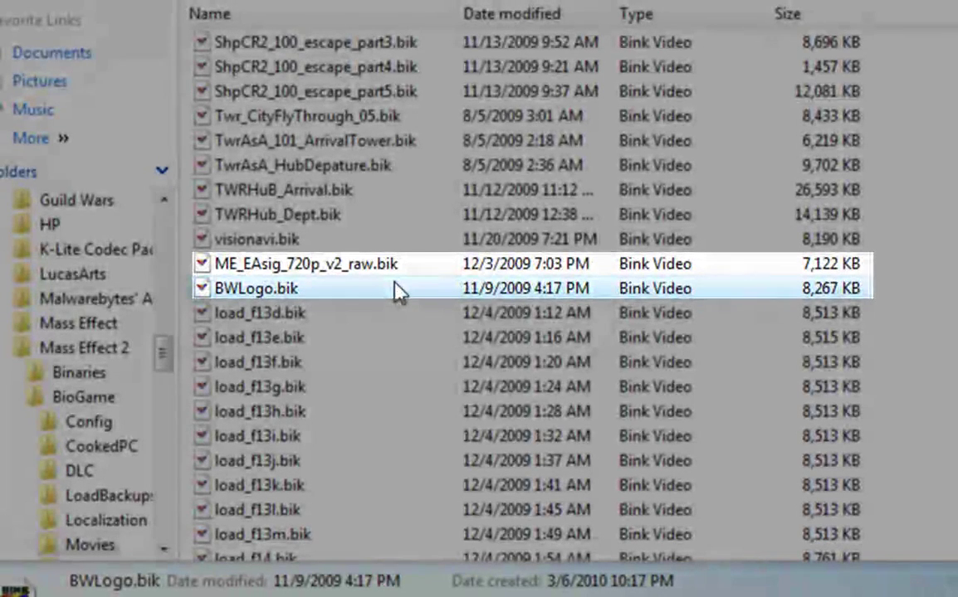
Select BWLogo.bik and ME_EAsig_720p_v2_raw.bik together and cut them for moving.
{"action": "left_click", "coordinate": [307, 264]}
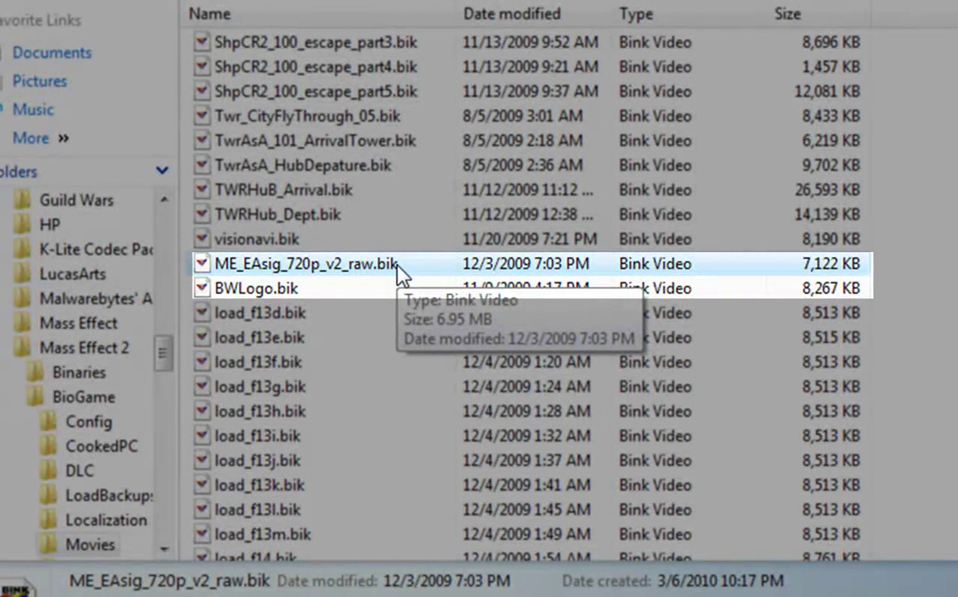
{"action": "mouse_move", "coordinate": [395, 285]}
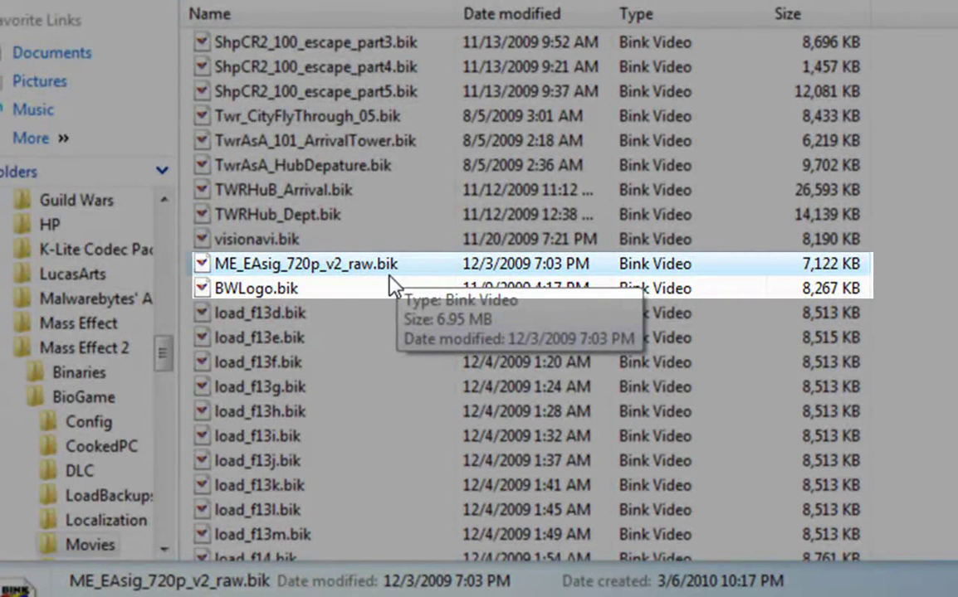
{"action": "left_click", "coordinate": [256, 289]}
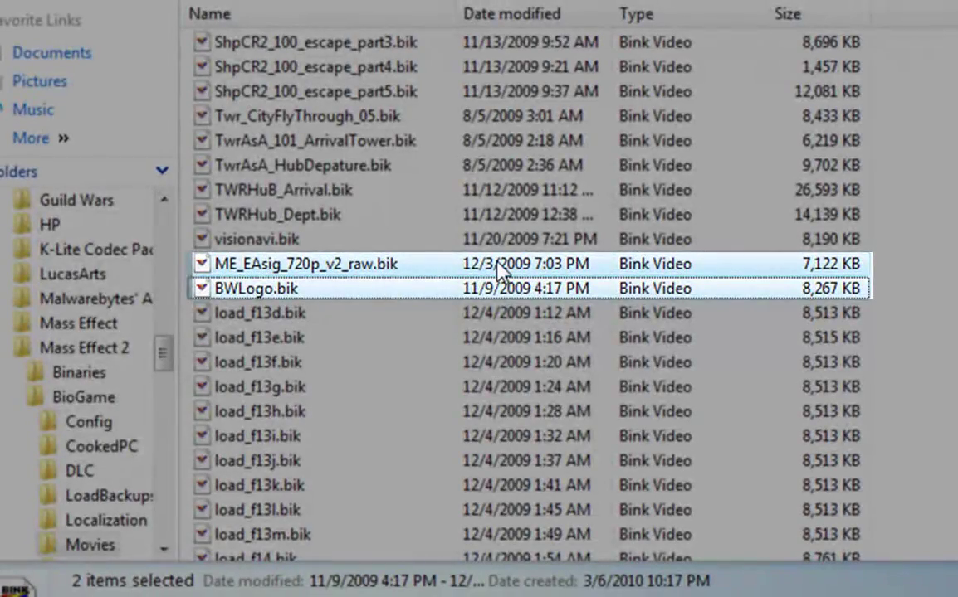
{"action": "right_click", "coordinate": [498, 274]}
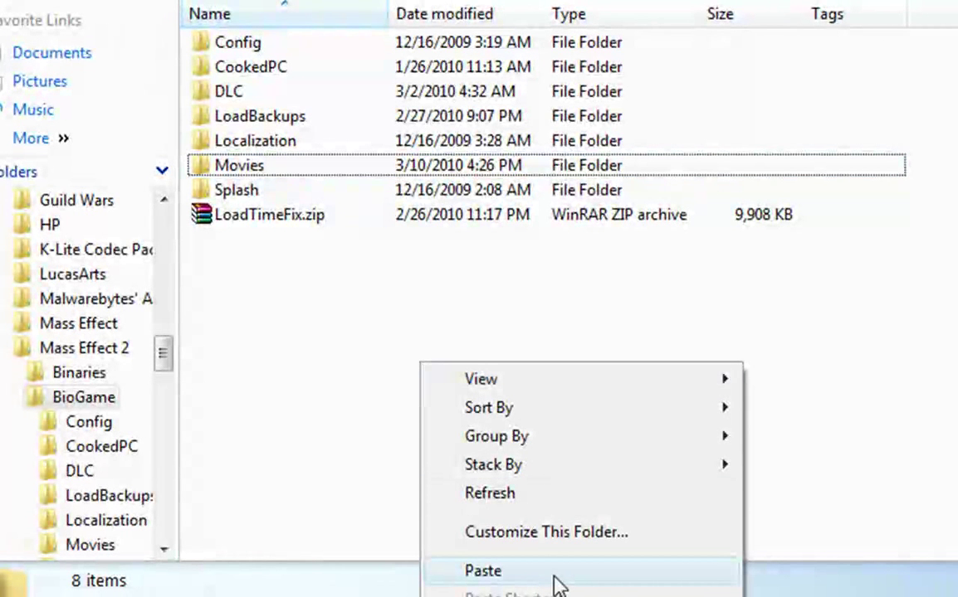
Paste the two videos into BioGame and close Explorer.
{"action": "left_click", "coordinate": [482, 571]}
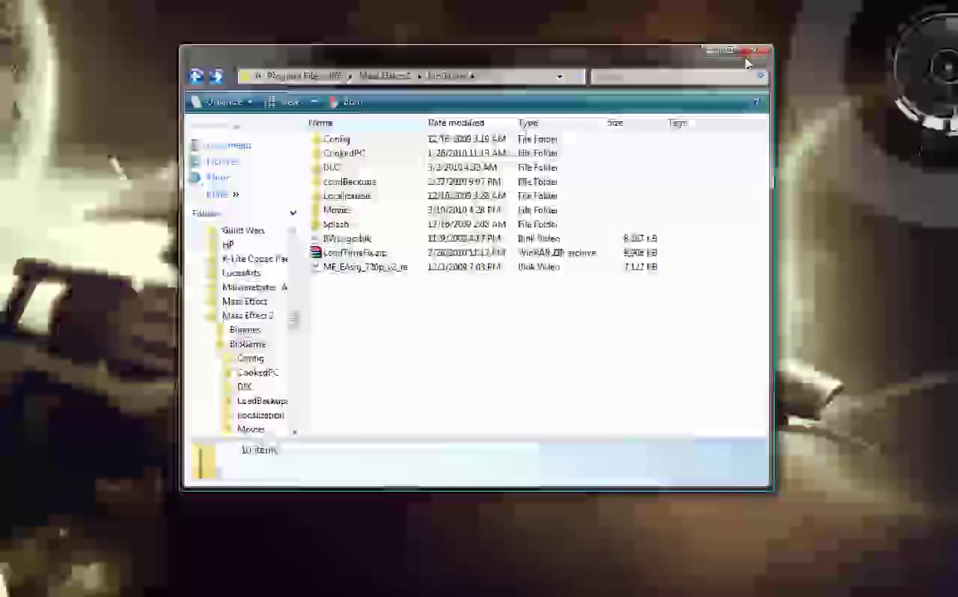
{"action": "left_click", "coordinate": [754, 52]}
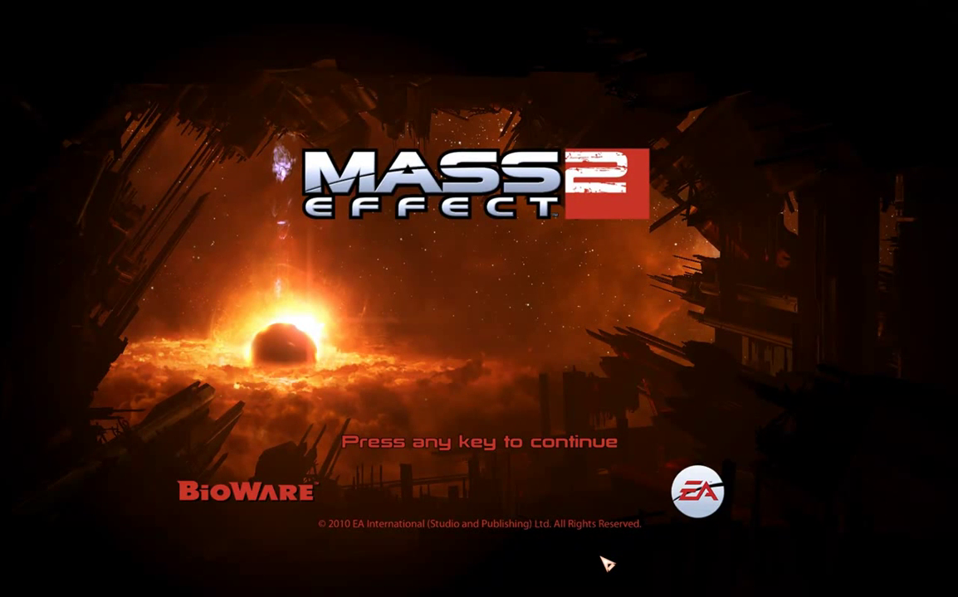
Continue past the title screen and choose Load Game from the main menu.
{"action": "key", "text": "space"}
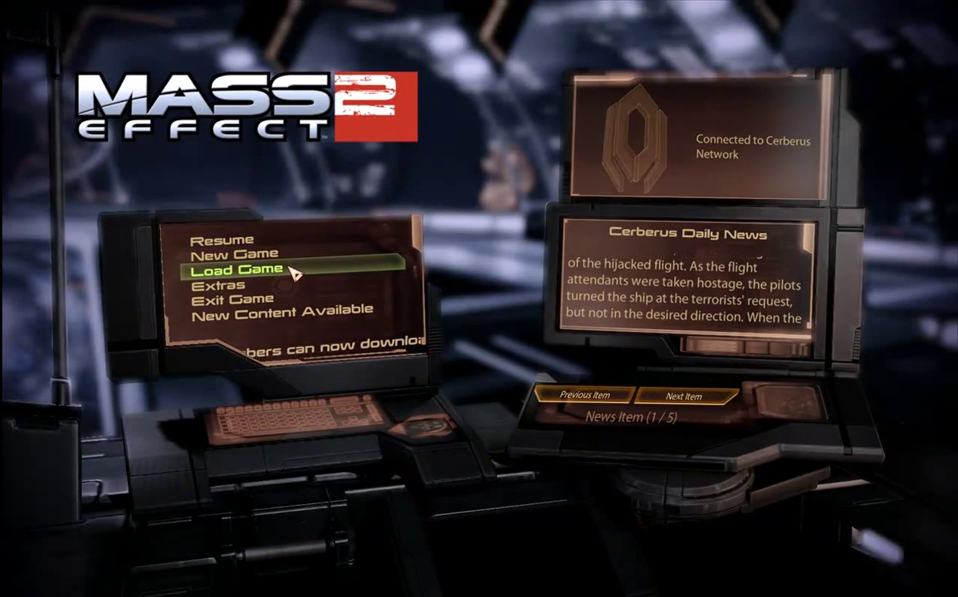
{"action": "left_click", "coordinate": [235, 269]}
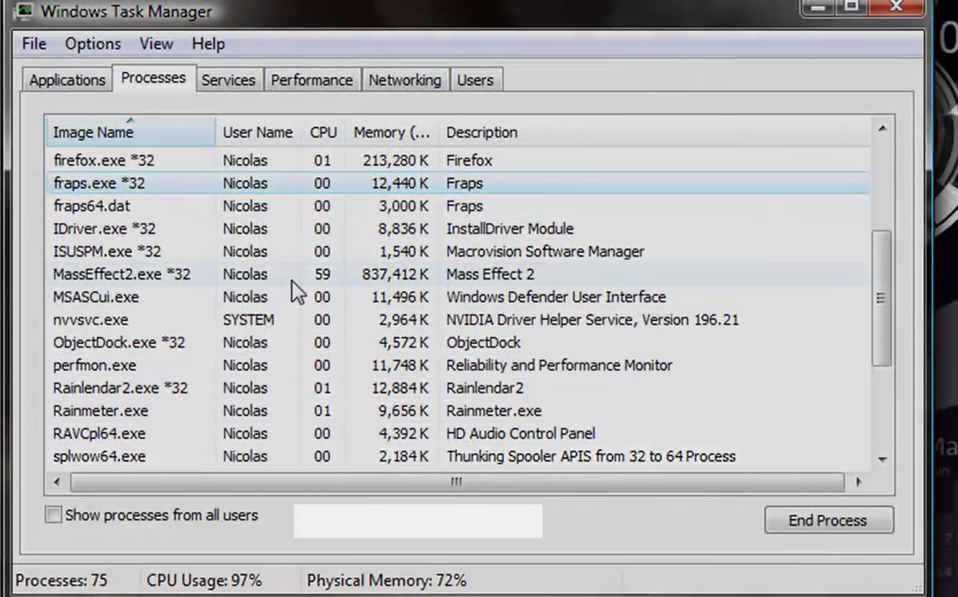
Set MassEffect2.exe affinity to CPU 0 only, then restore both CPUs.
{"action": "right_click", "coordinate": [119, 274]}
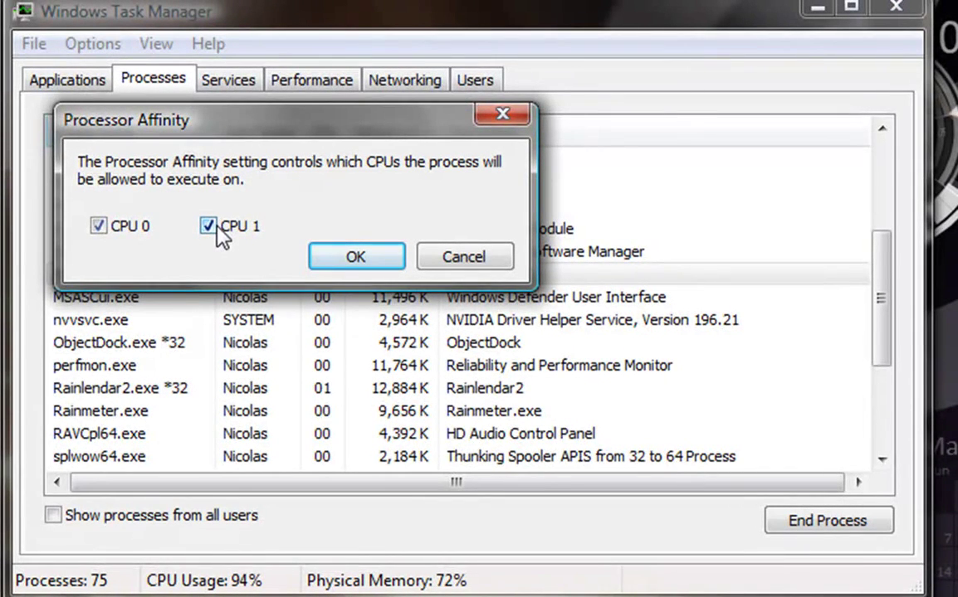
{"action": "left_click", "coordinate": [209, 225]}
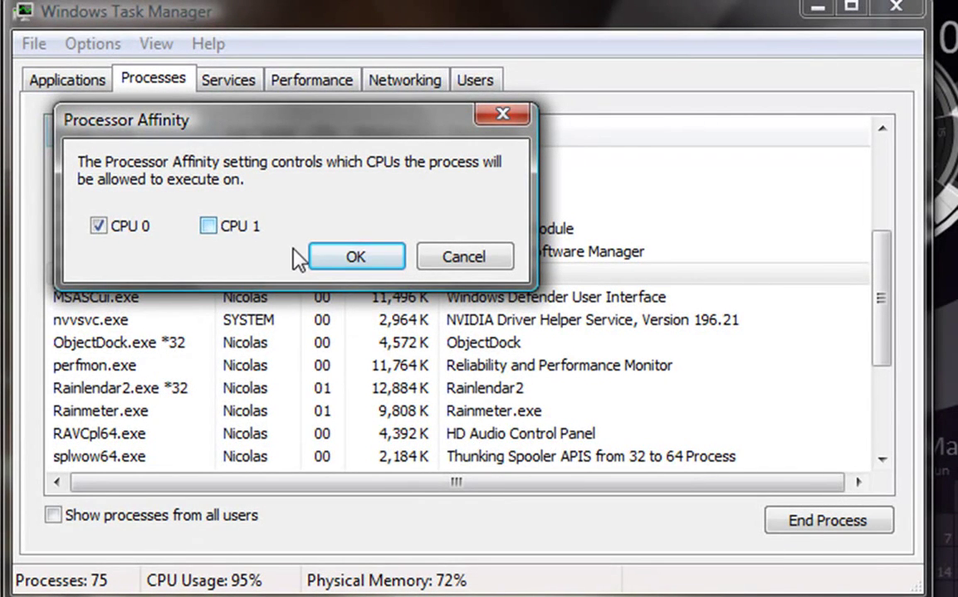
{"action": "left_click", "coordinate": [355, 256]}
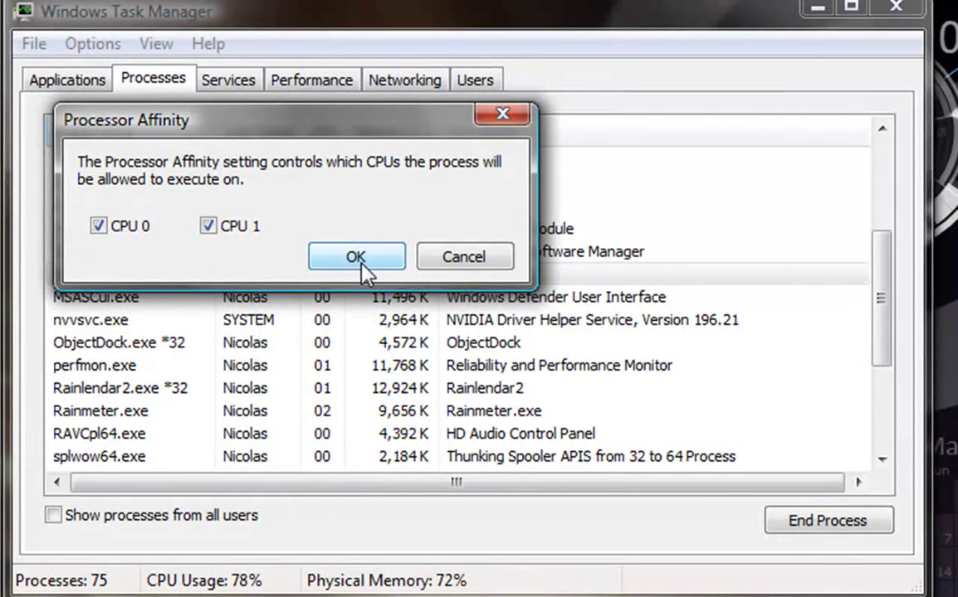
{"action": "left_click", "coordinate": [357, 256]}
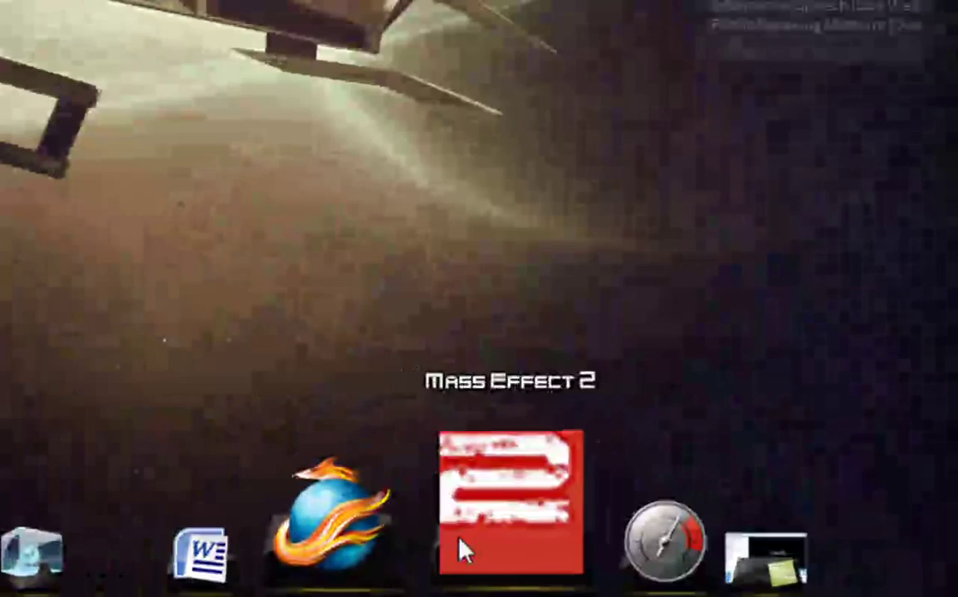
Bring the game back up and confirm returning to the main menu from the Mission Computer.
{"action": "left_click", "coordinate": [509, 505]}
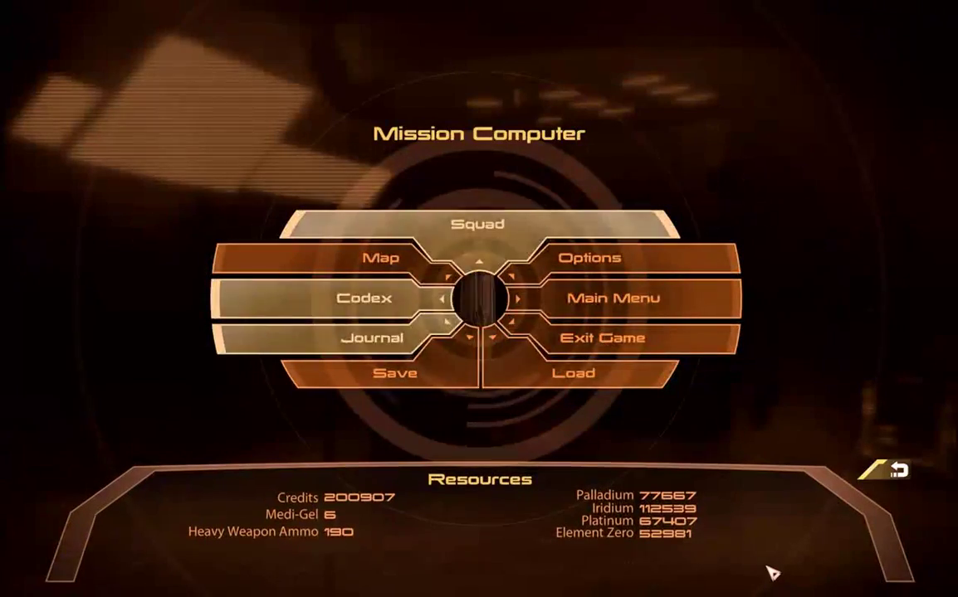
{"action": "mouse_move", "coordinate": [613, 299]}
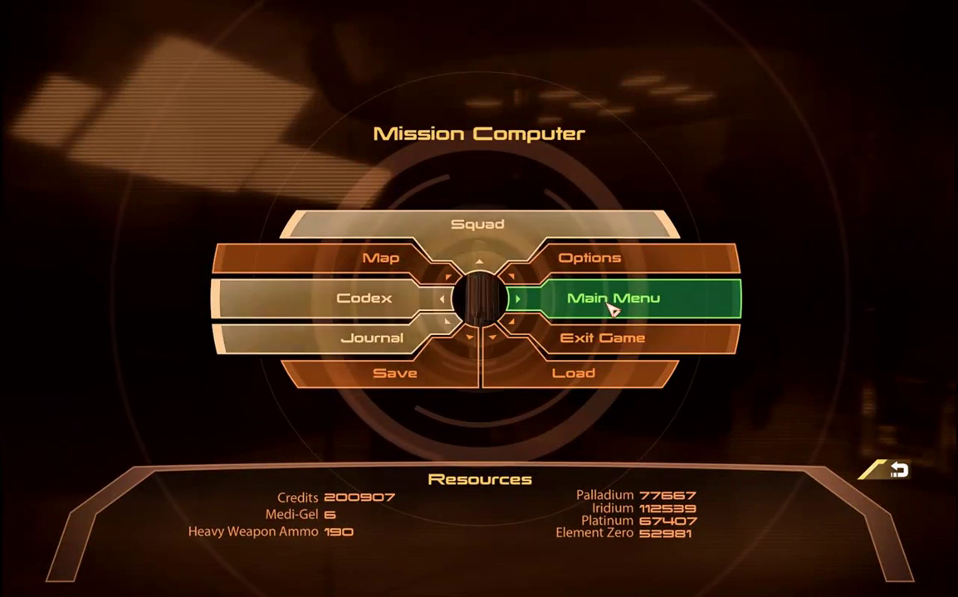
{"action": "left_click", "coordinate": [613, 299]}
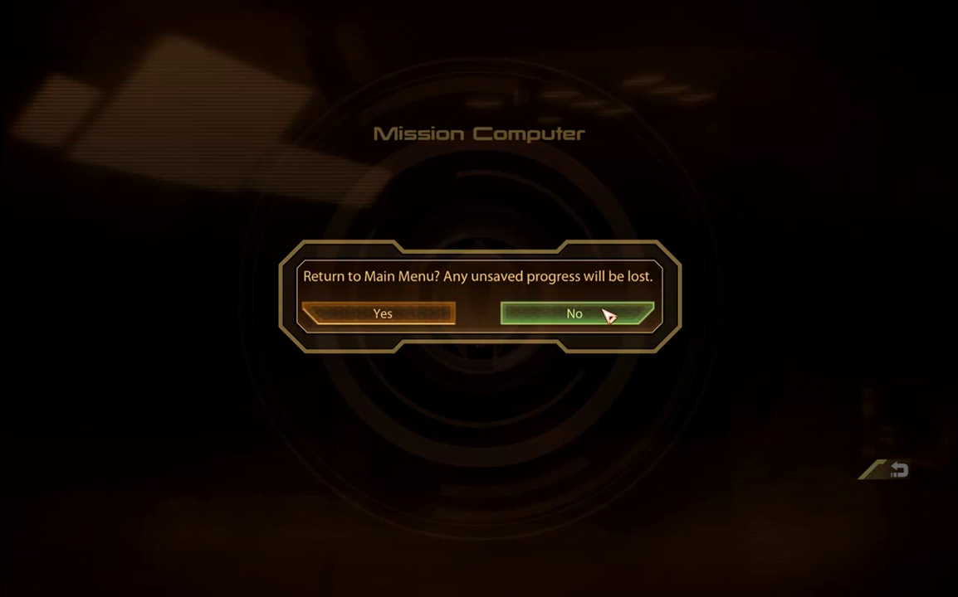
{"action": "left_click", "coordinate": [382, 313]}
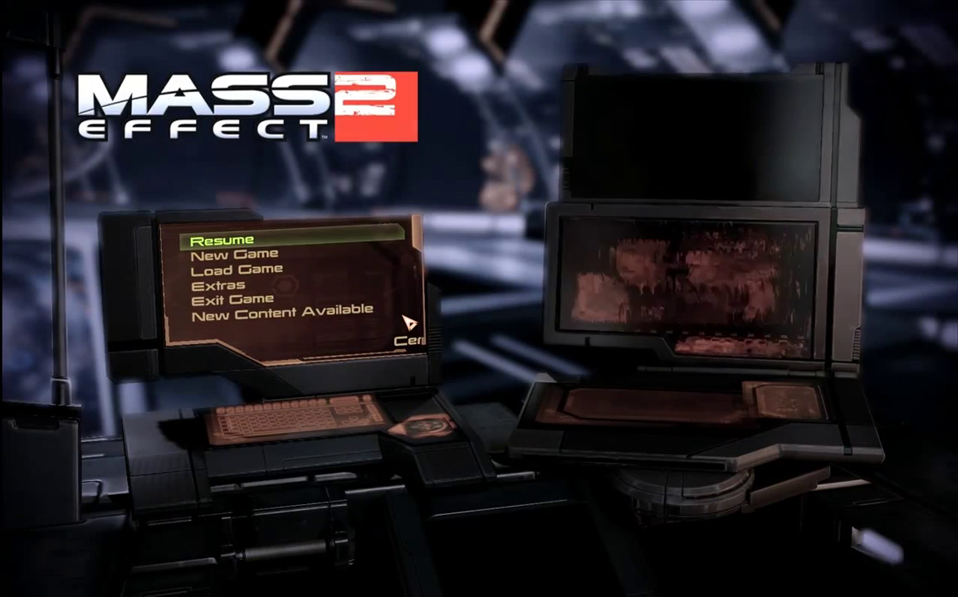
Open Load Game for Nicolas Shepard and select Save 29 - Normandy SR-2.
{"action": "left_click", "coordinate": [282, 310]}
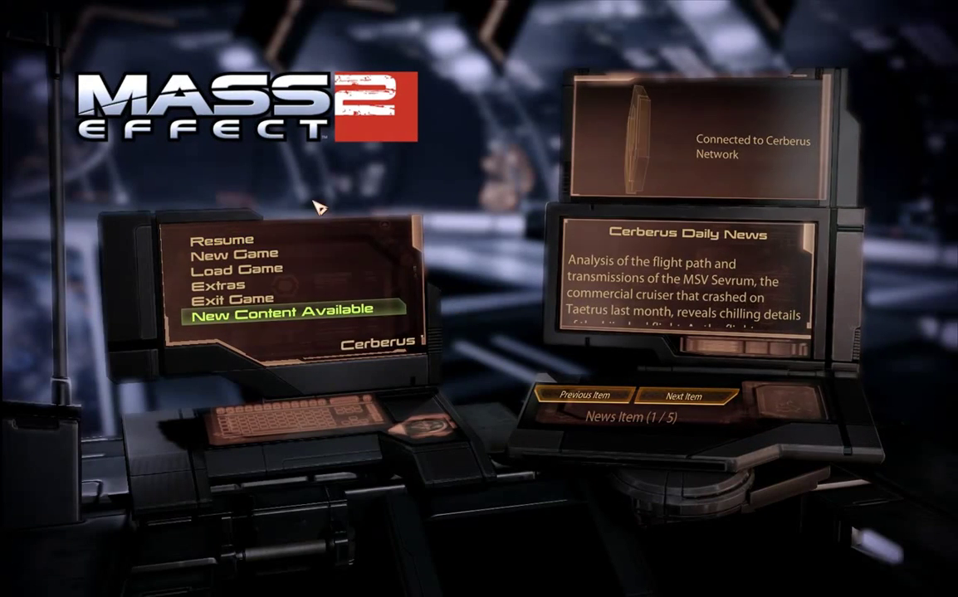
{"action": "left_click", "coordinate": [236, 269]}
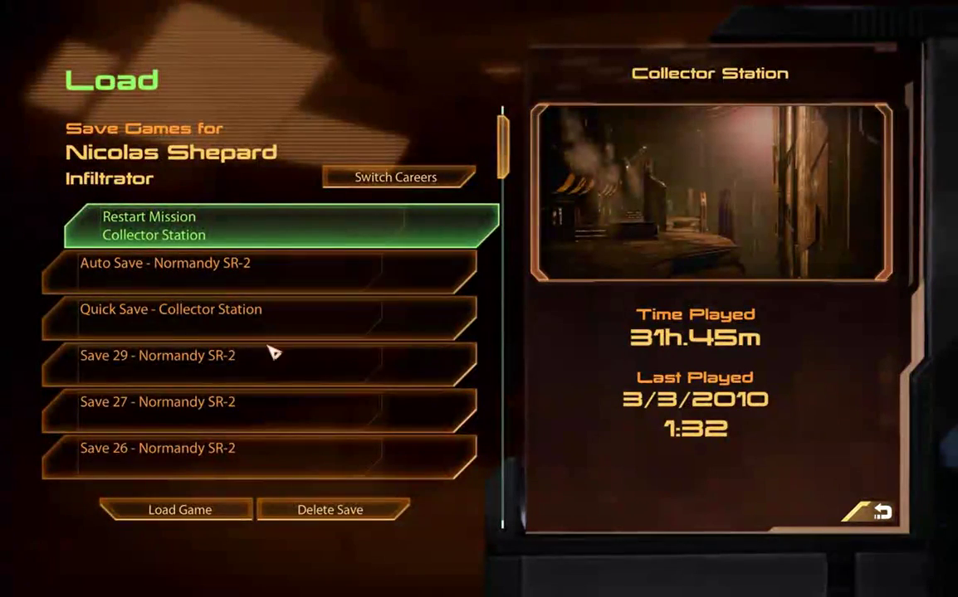
{"action": "left_click", "coordinate": [166, 355]}
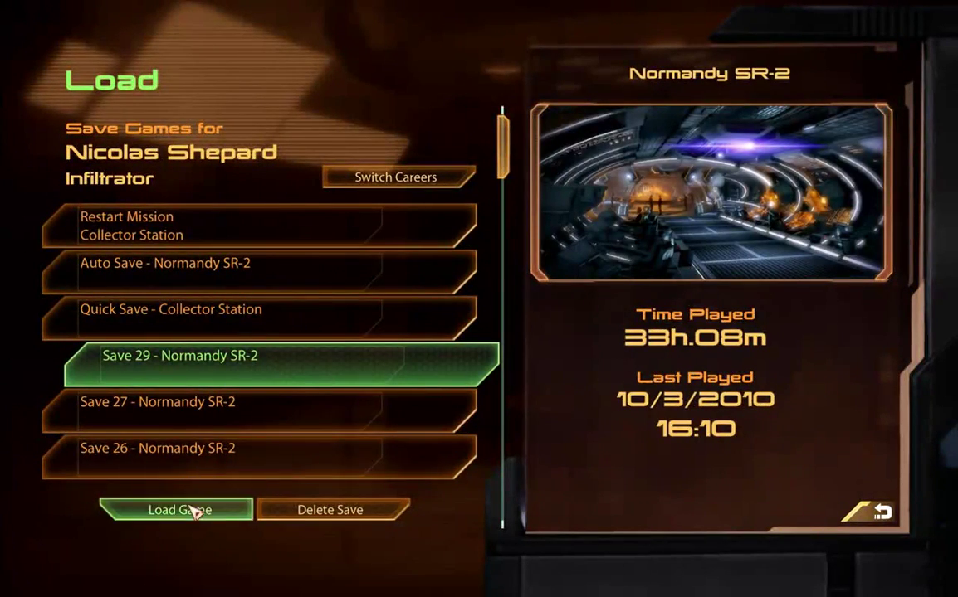